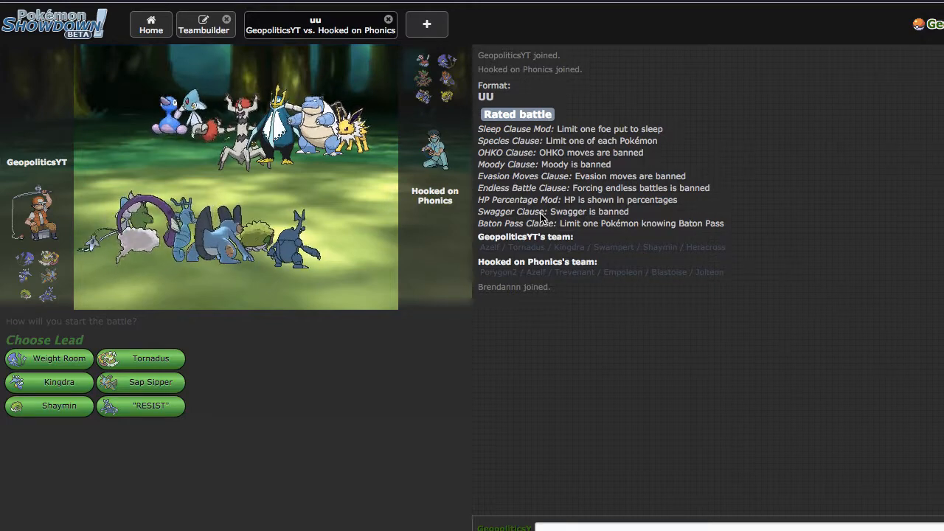
mouse_move(22, 358)
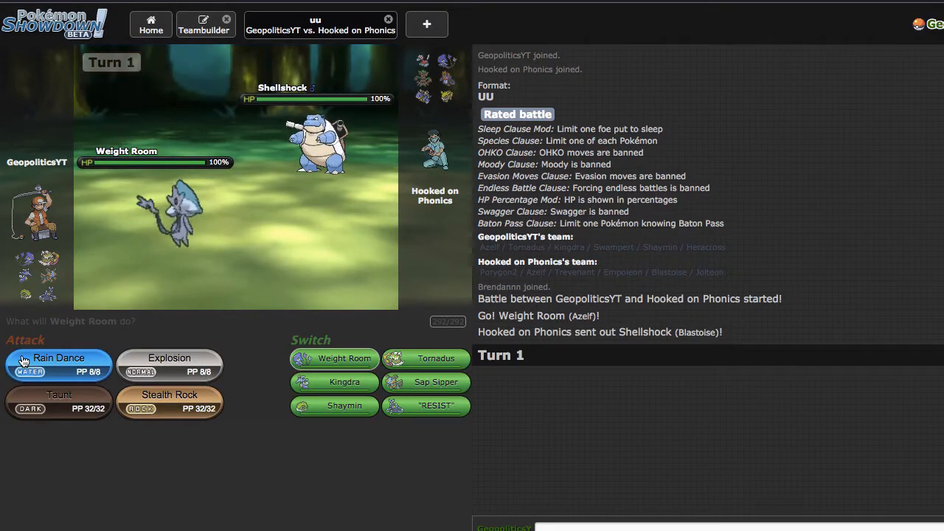
mouse_move(168, 402)
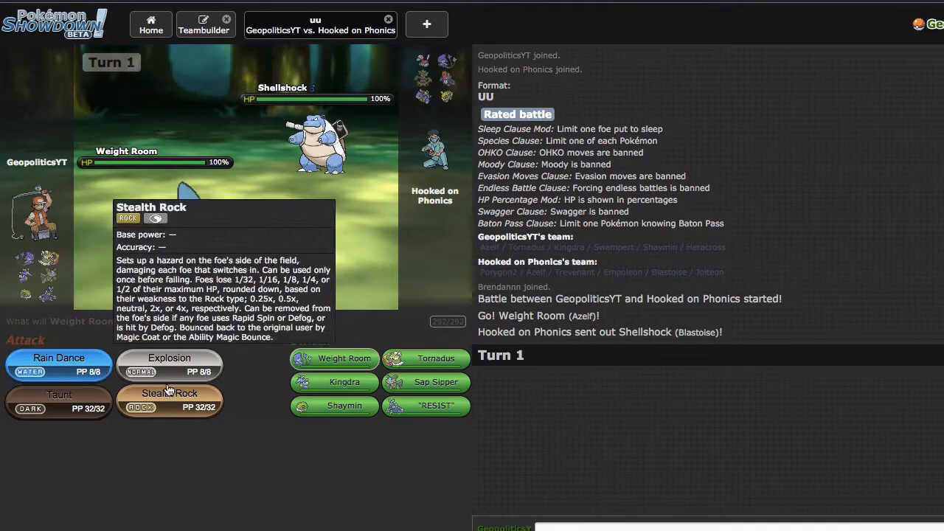
Step: Have Weight Room use Stealth Rock on turn 1 and Rain Dance on turn 2
click(168, 398)
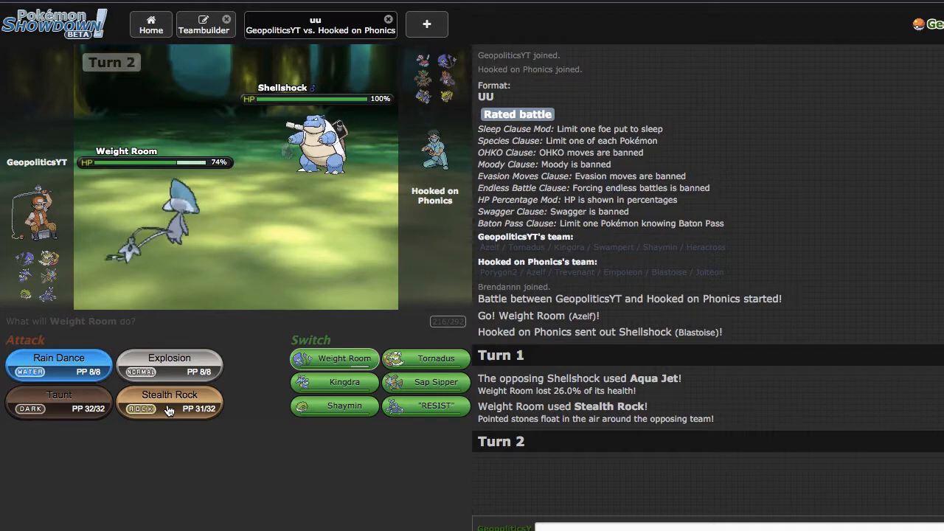
mouse_move(473, 493)
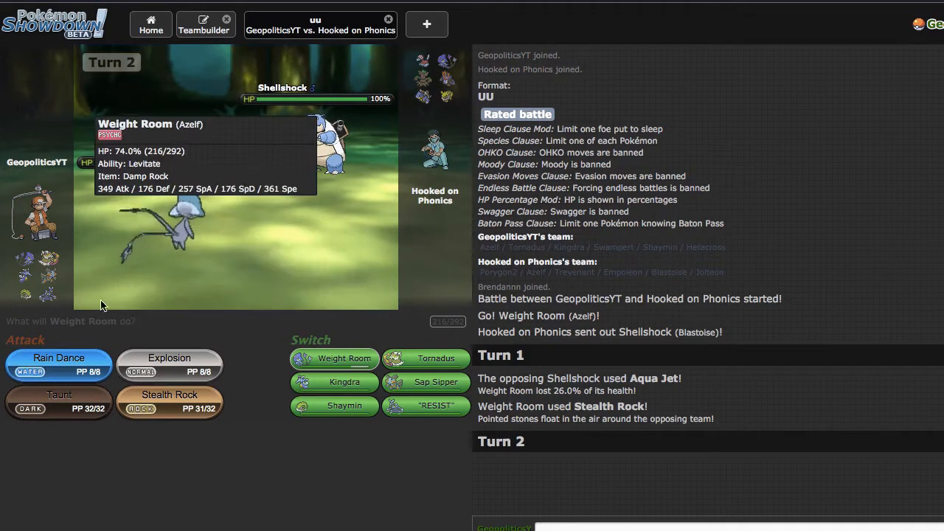
mouse_move(59, 363)
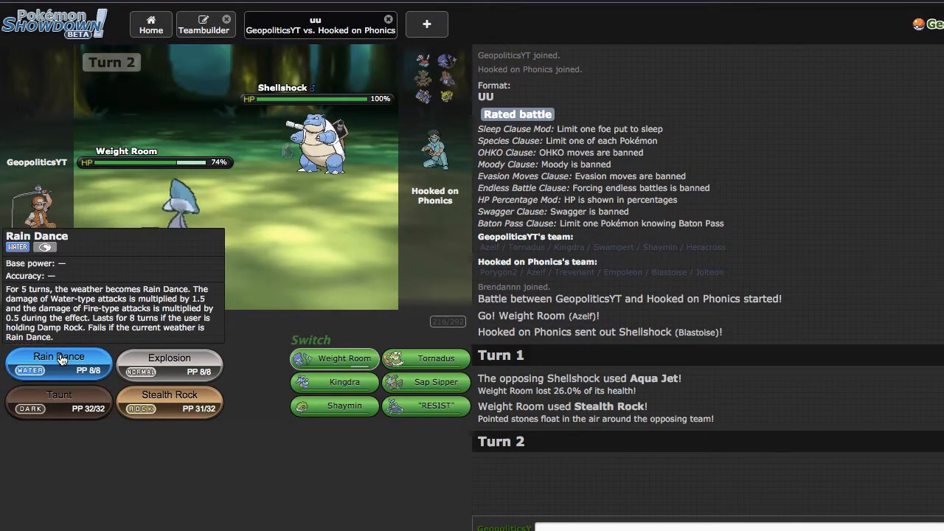
click(59, 363)
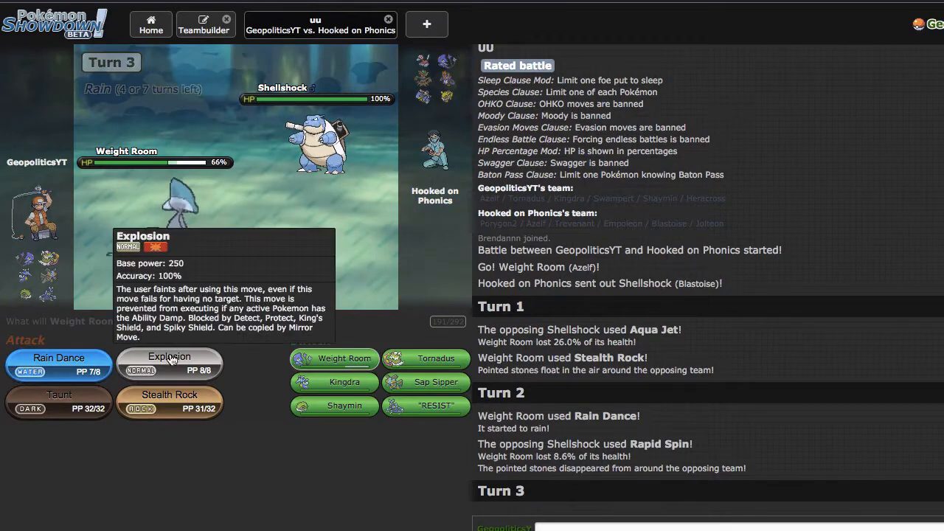
Step: Have Weight Room use Explosion against Shellshock, then dismiss the 'user is offline' notice
click(168, 361)
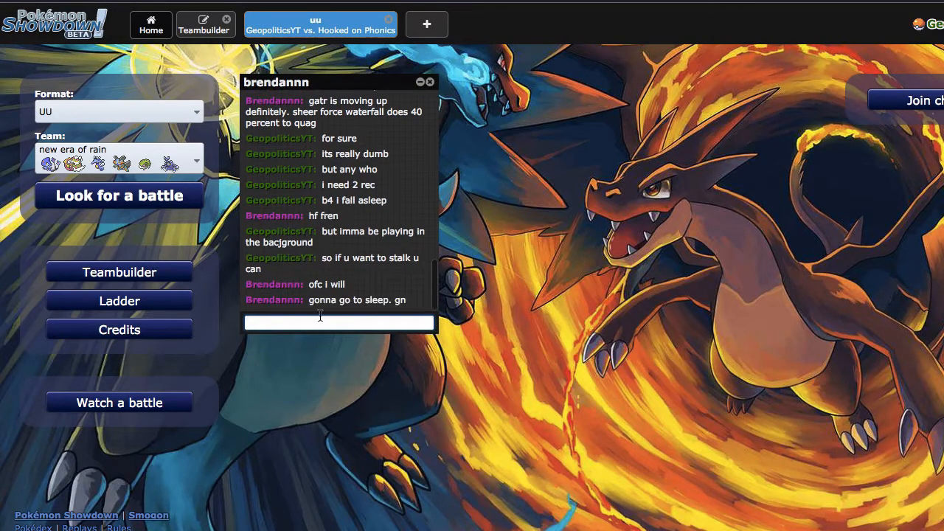
click(320, 24)
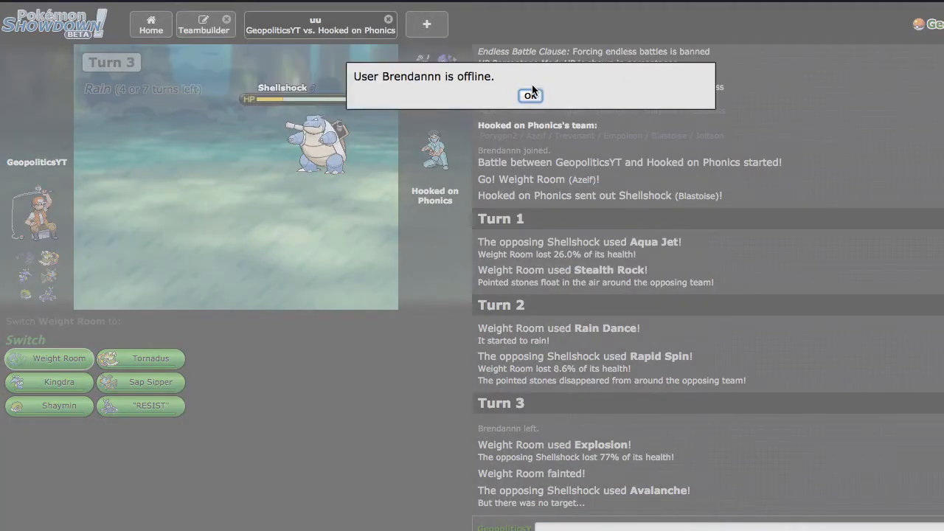
click(531, 95)
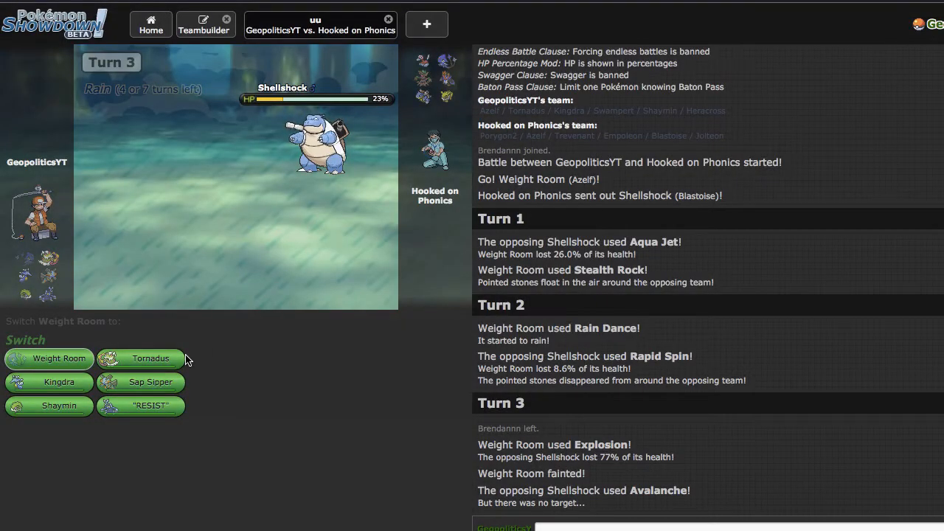
mouse_move(136, 486)
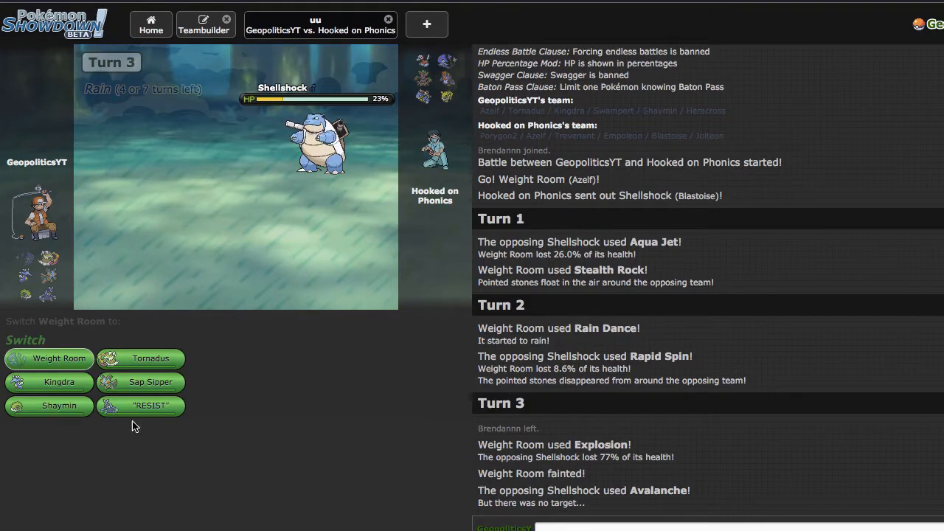
mouse_move(59, 404)
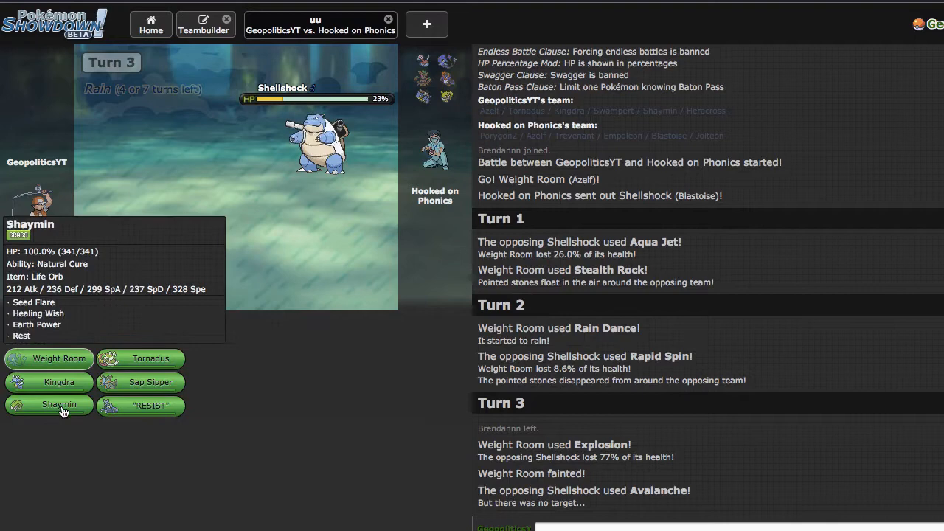
mouse_move(140, 382)
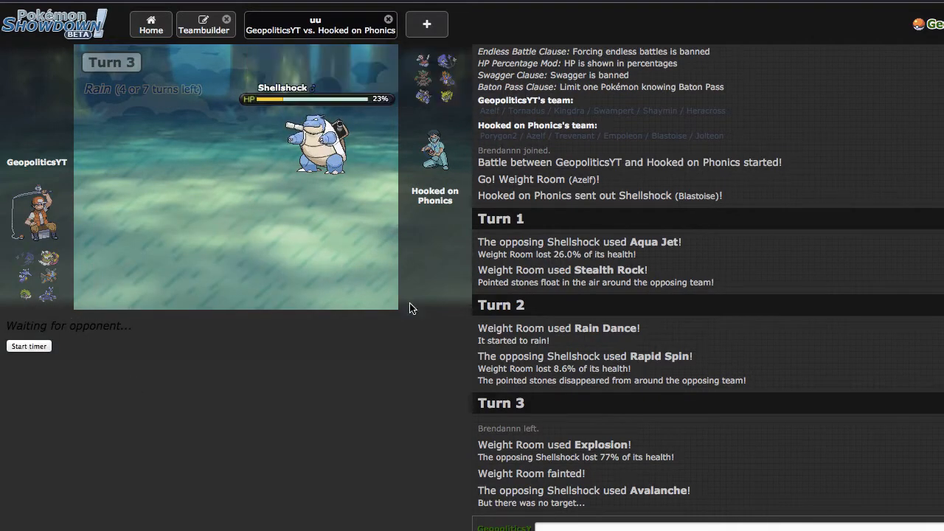
mouse_move(428, 342)
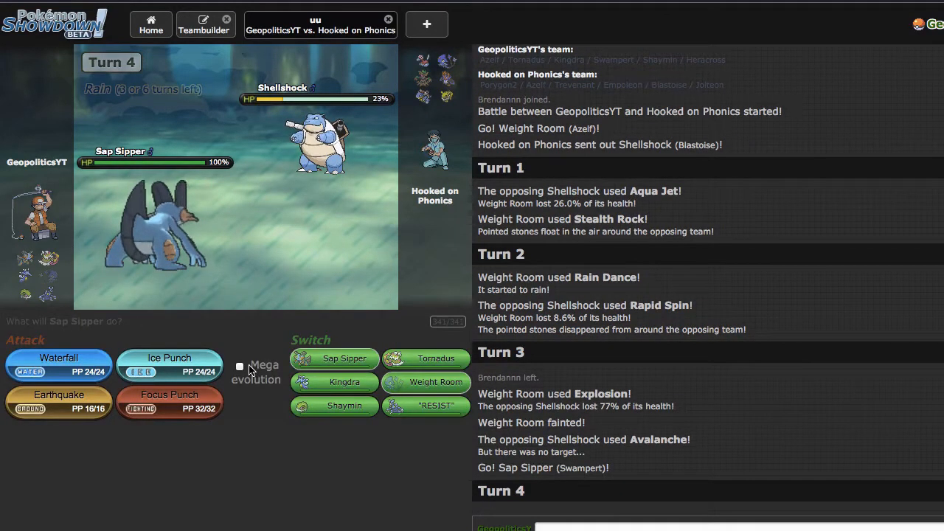
Step: Have Sap Sipper Mega Evolve and attack with Earthquake
click(59, 363)
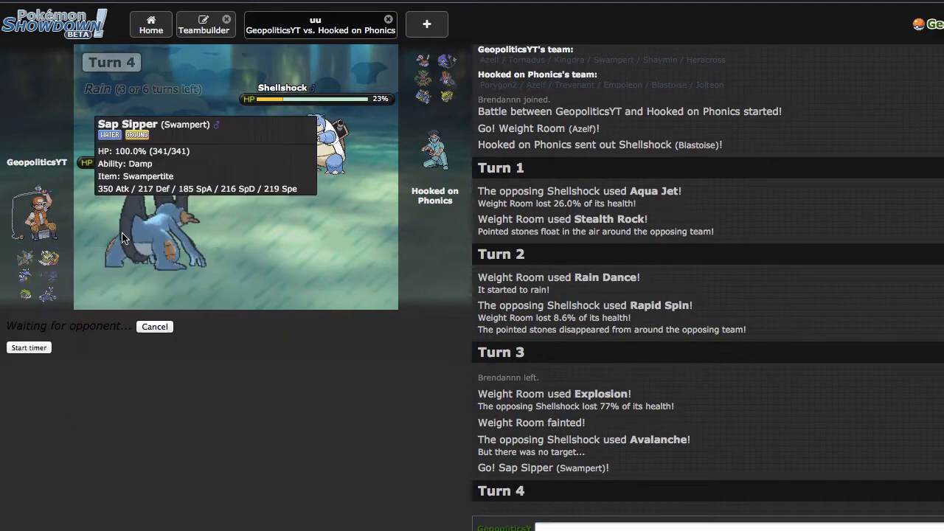
mouse_move(12, 321)
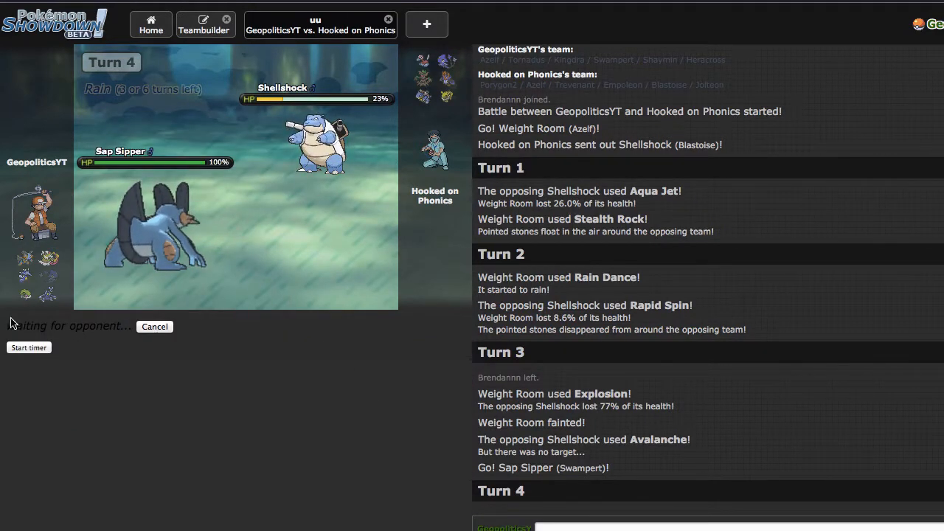
mouse_move(142, 413)
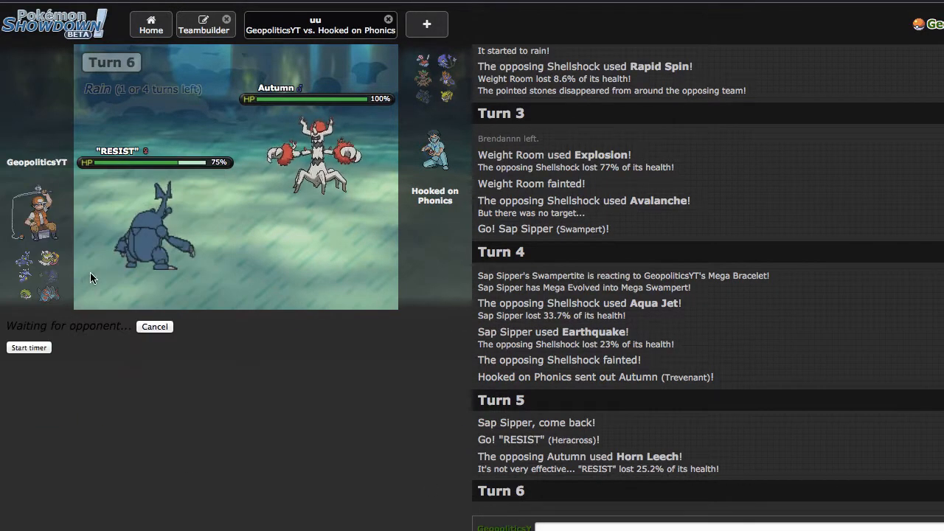
mouse_move(419, 400)
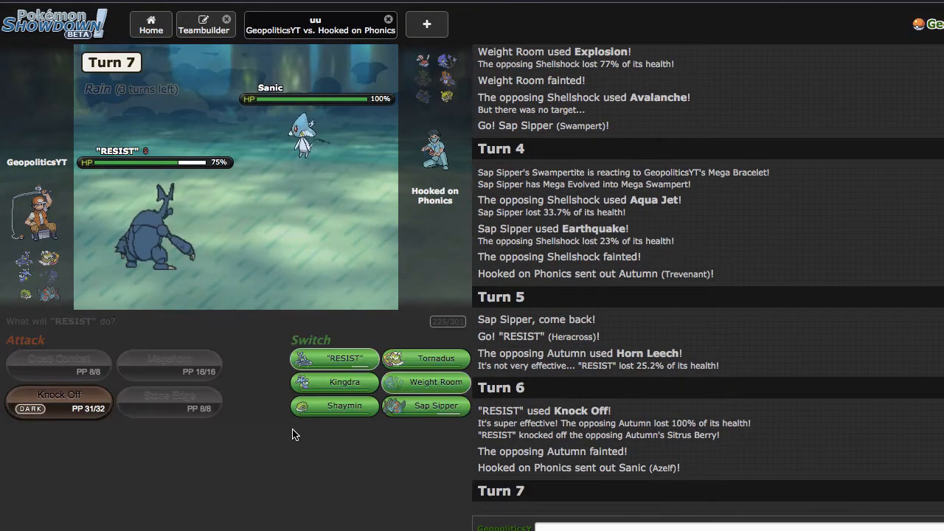
Step: Have RESIST use Knock Off against Sanic on turn 7
click(59, 395)
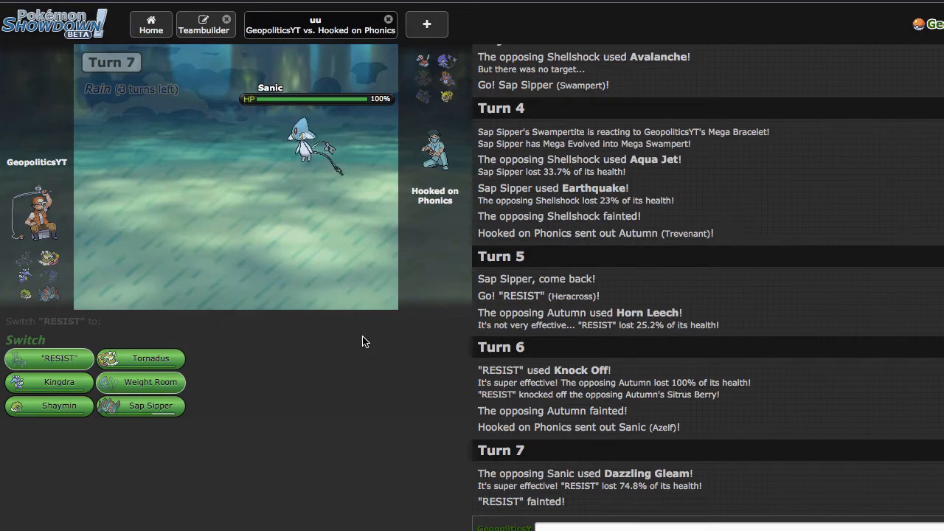
mouse_move(140, 382)
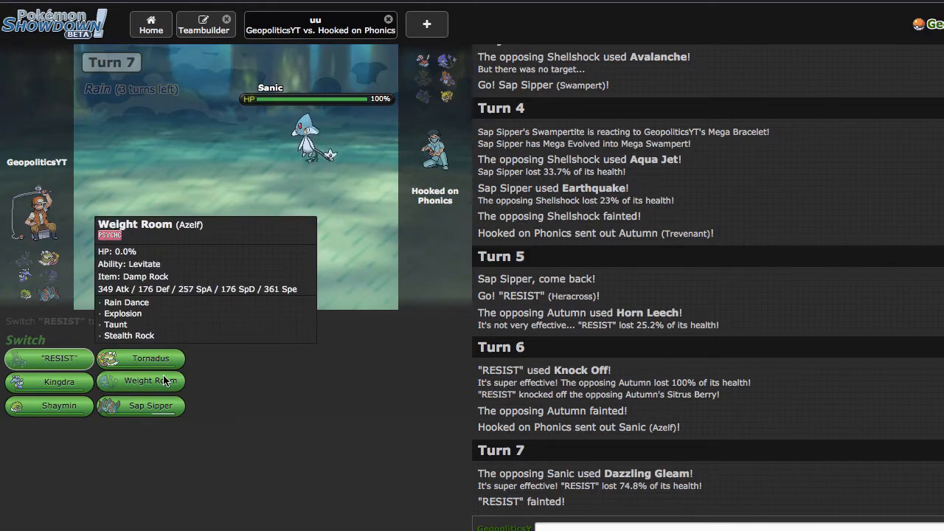
mouse_move(148, 406)
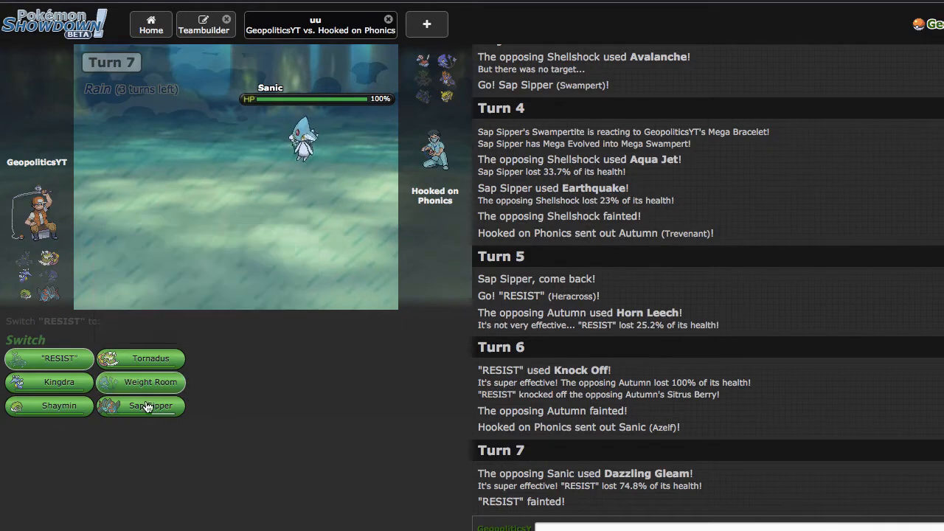
Step: Send in Kingdra to replace fainted RESIST and attack Sanic with Scald
click(150, 406)
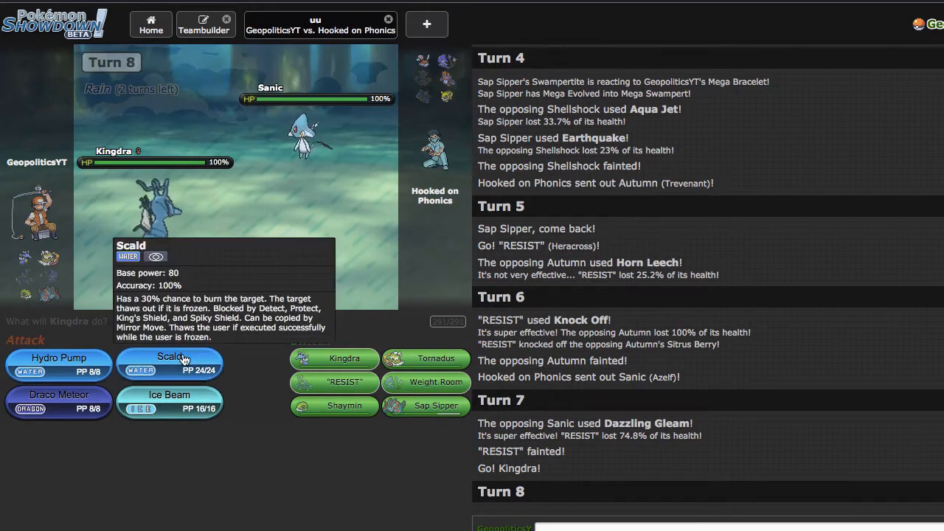
click(169, 363)
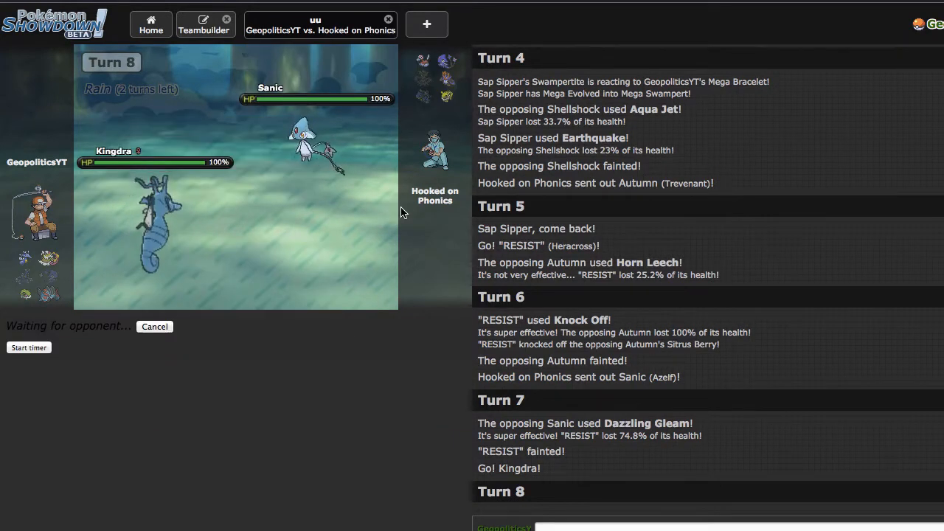
mouse_move(404, 276)
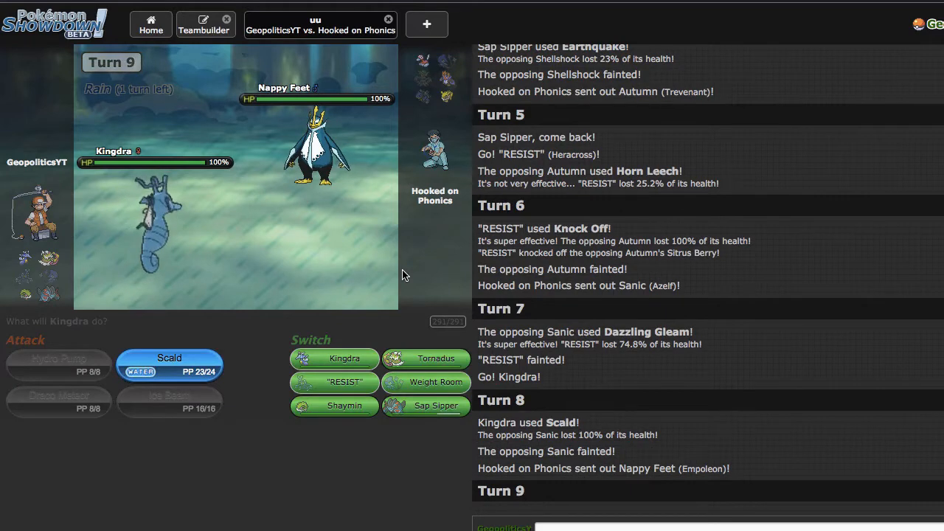
mouse_move(169, 363)
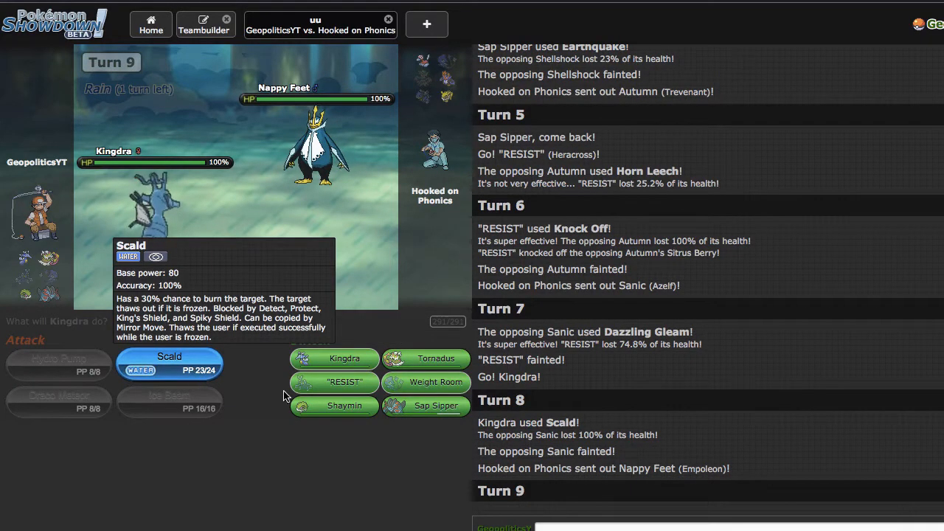
Step: Swap Kingdra out for Shaymin and attack with Earth Power
click(168, 362)
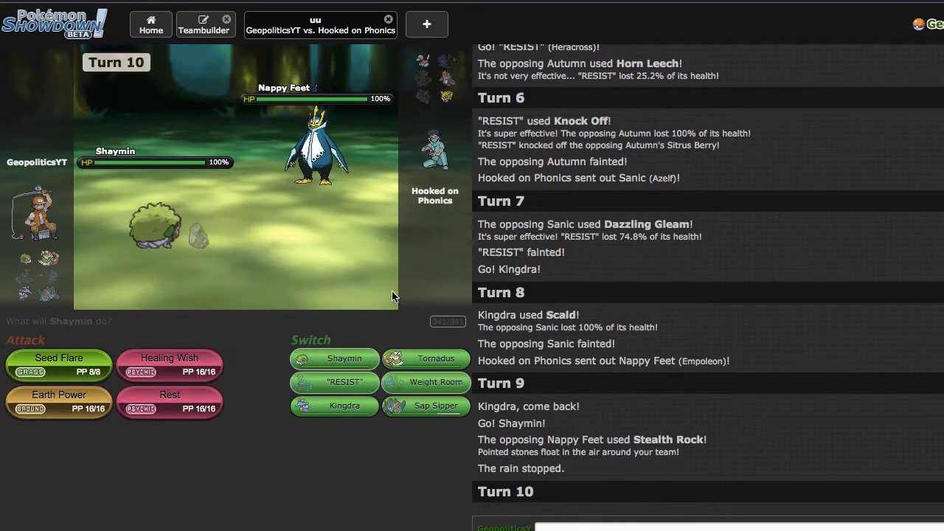
mouse_move(60, 372)
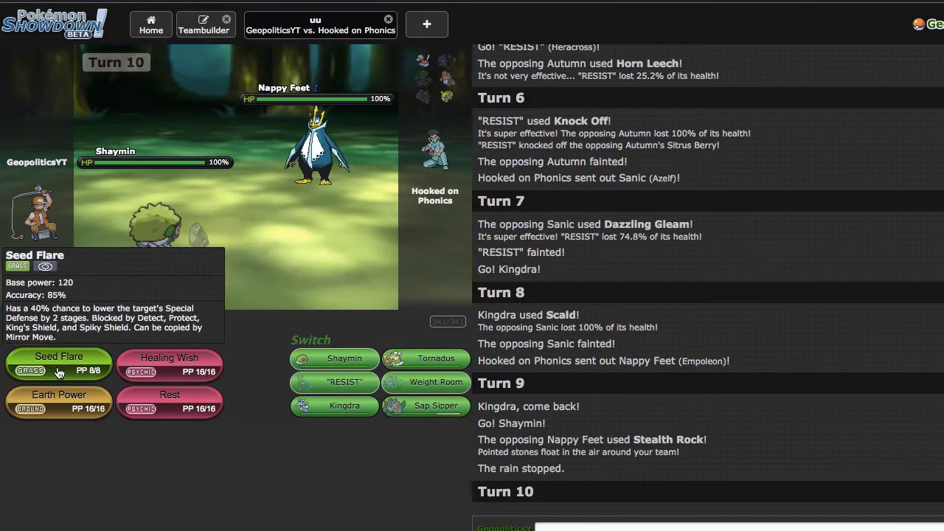
click(59, 361)
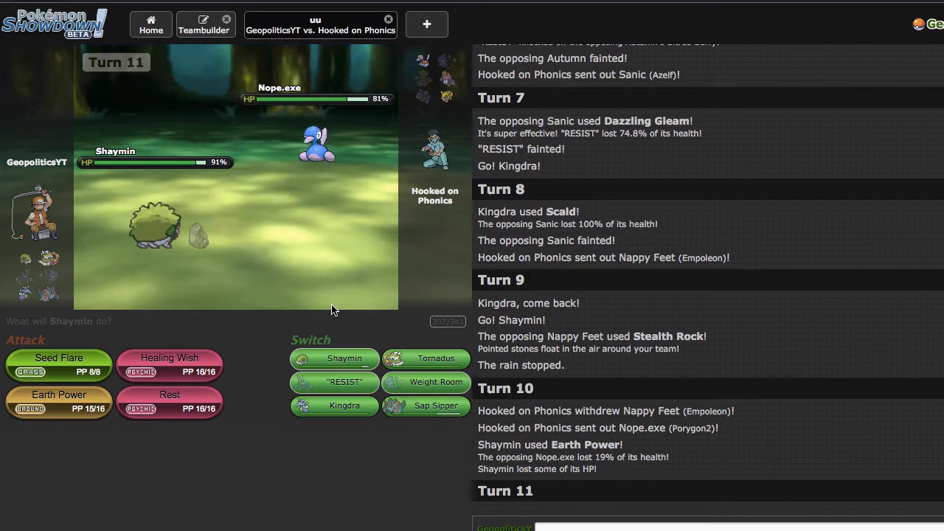
mouse_move(170, 364)
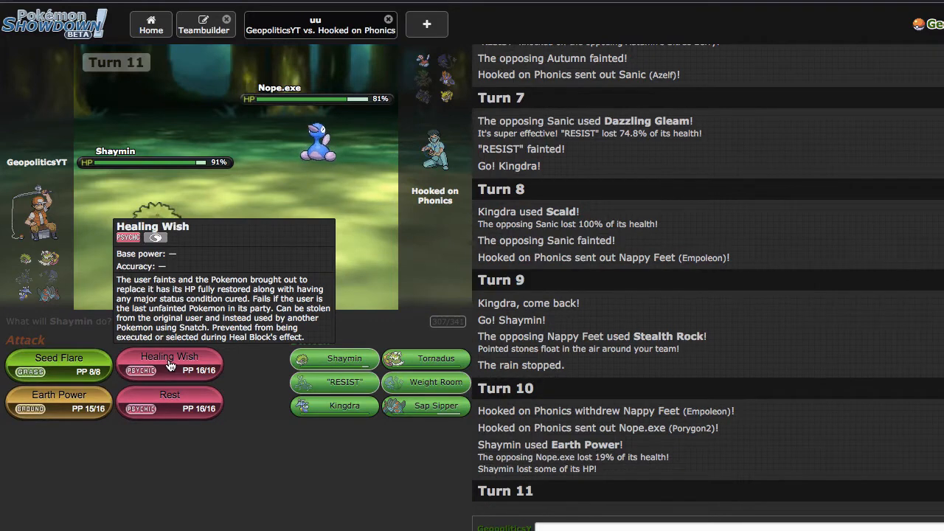
mouse_move(324, 411)
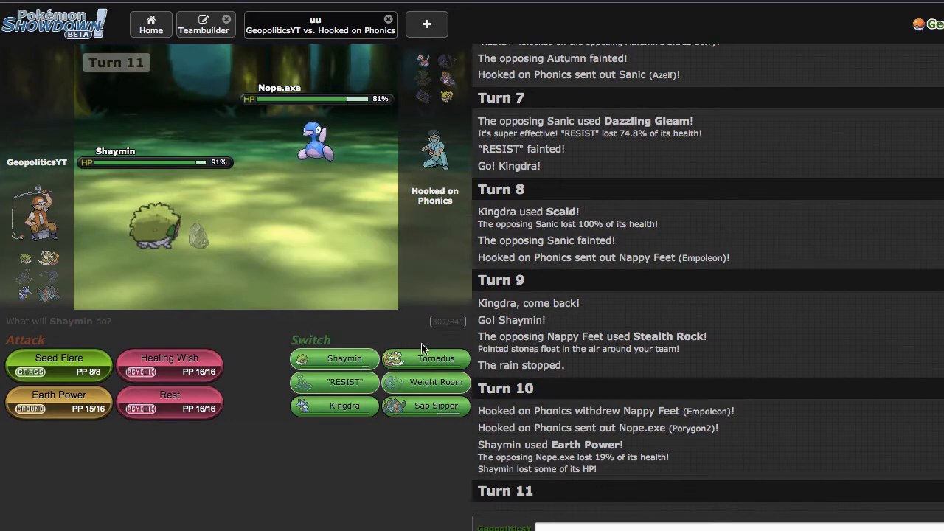
mouse_move(425, 359)
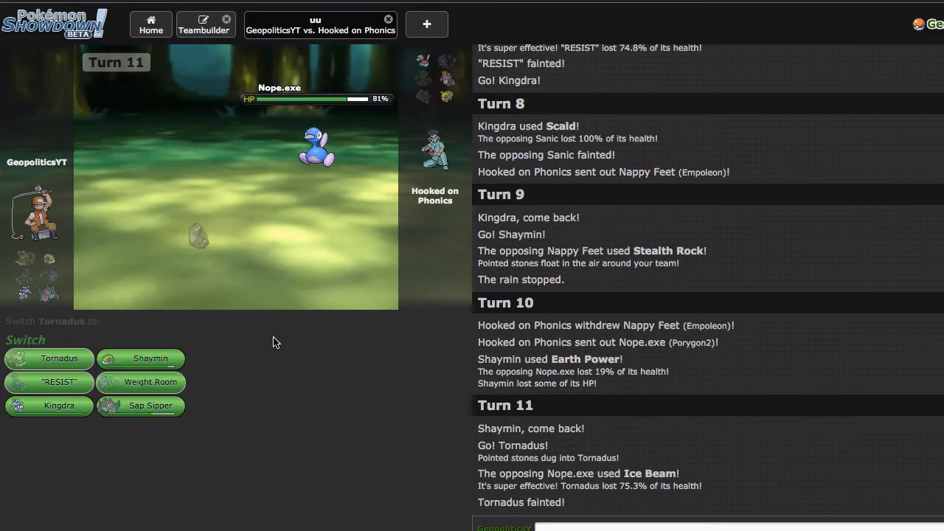
mouse_move(140, 404)
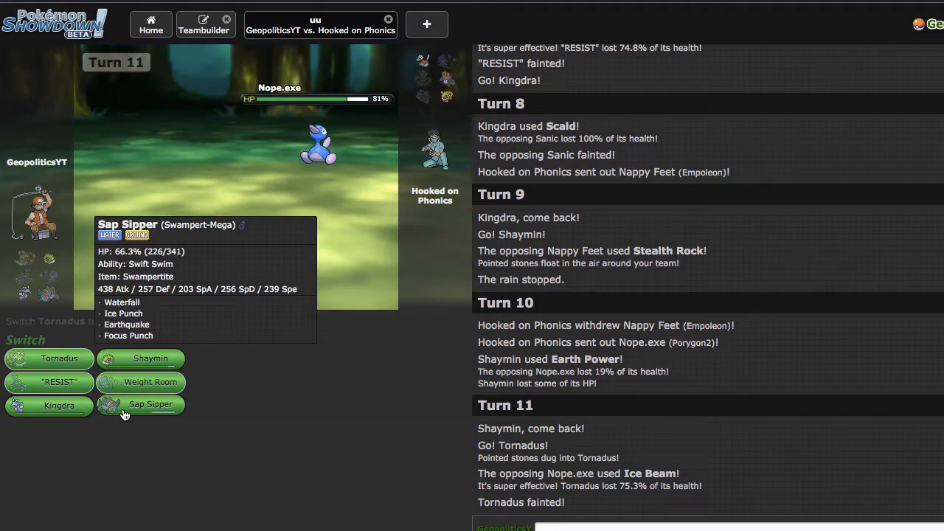
Step: Send in Sap Sipper after Tornadus faints and attack with Earthquake
click(151, 405)
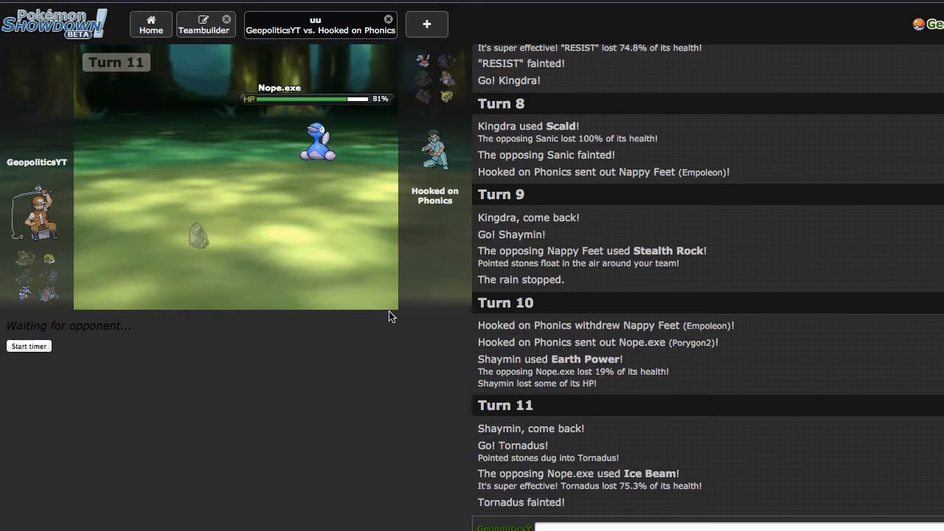
mouse_move(357, 411)
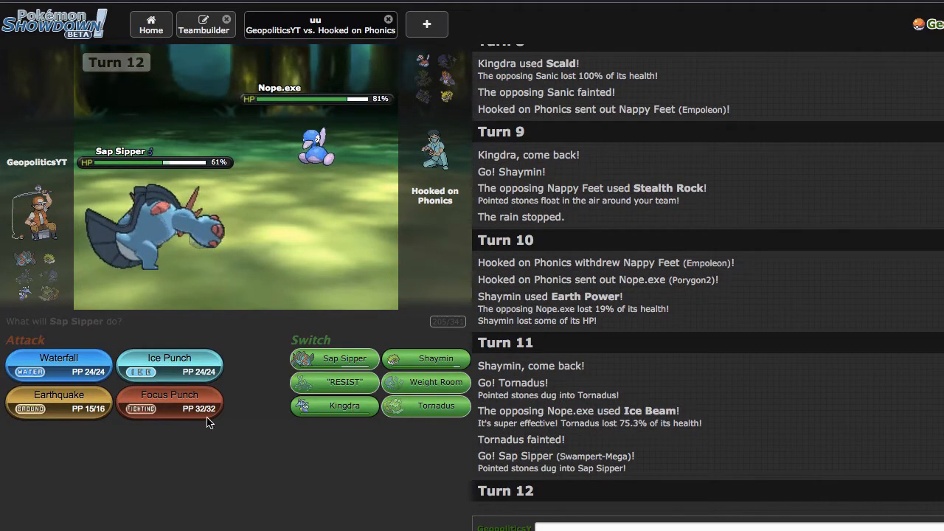
mouse_move(47, 410)
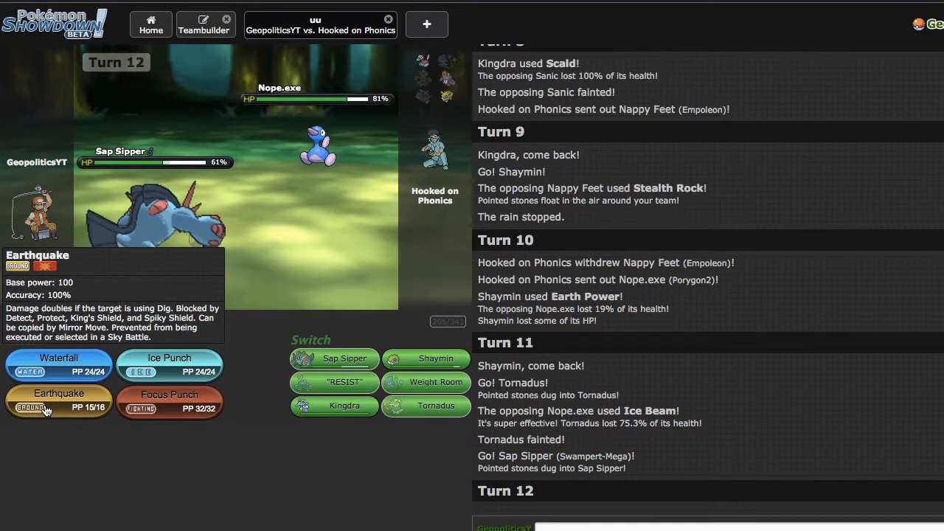
click(59, 402)
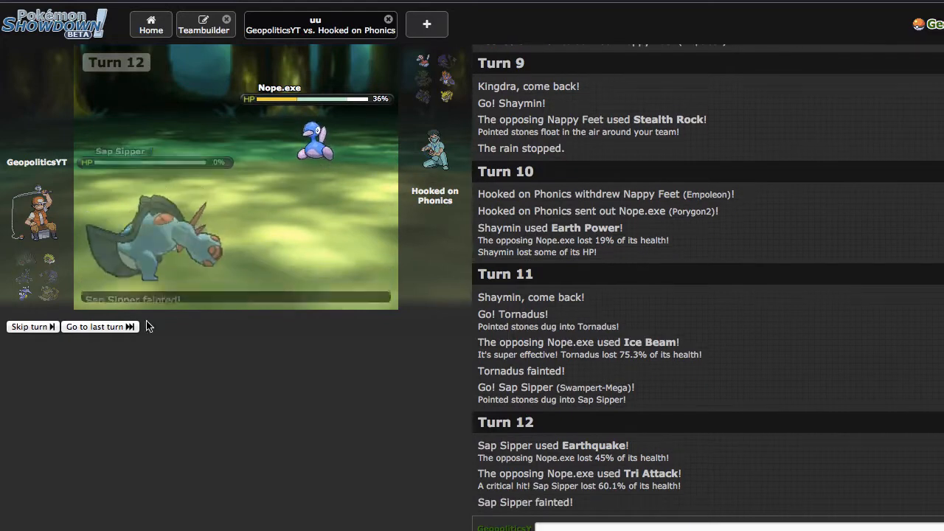
mouse_move(59, 408)
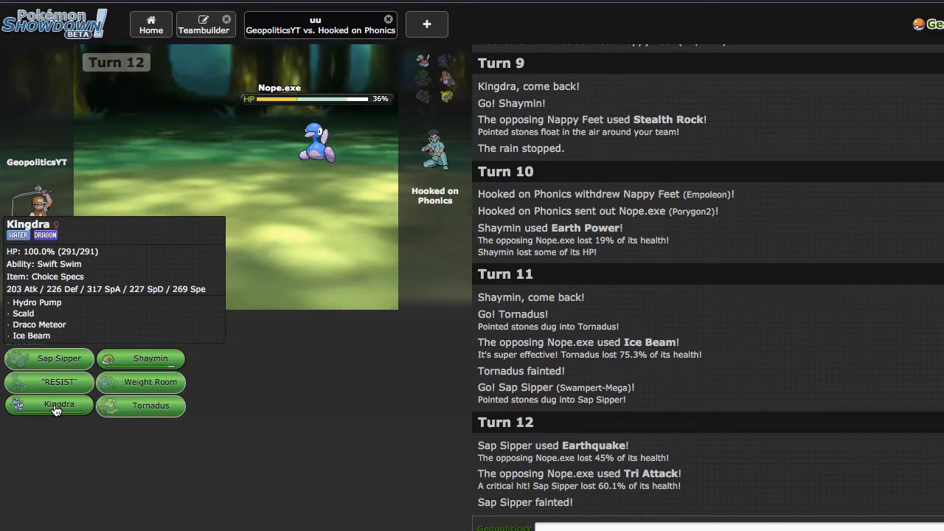
Step: Send Kingdra in after Sap Sipper faints and knock out Nope.exe with Hydro Pump
click(49, 405)
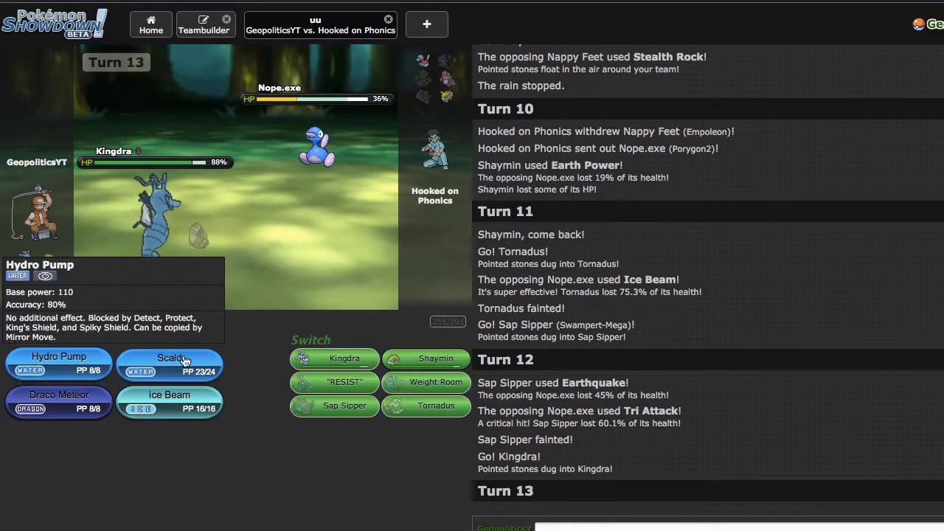
mouse_move(174, 370)
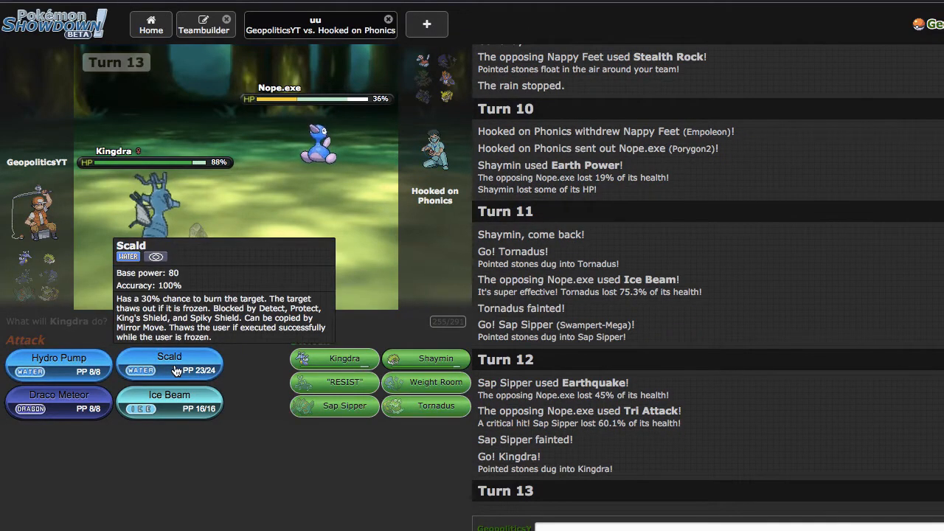
mouse_move(77, 370)
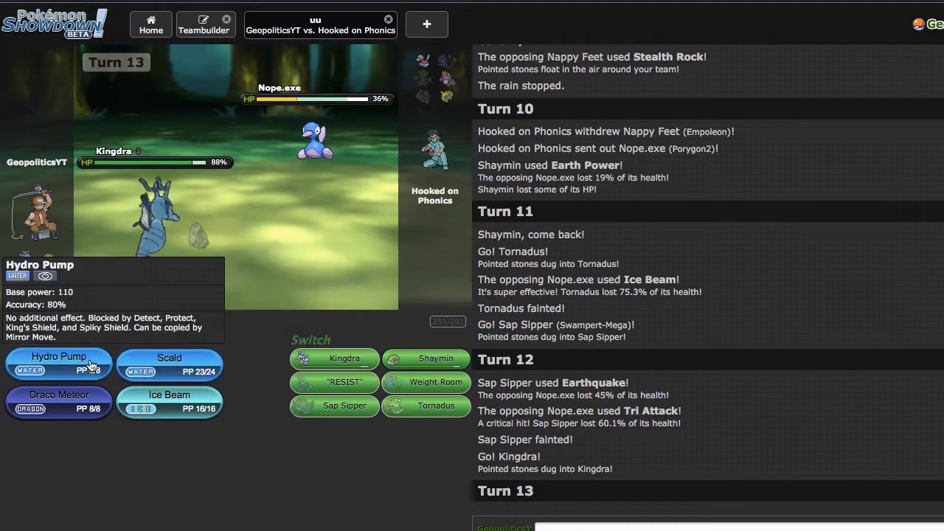
click(59, 363)
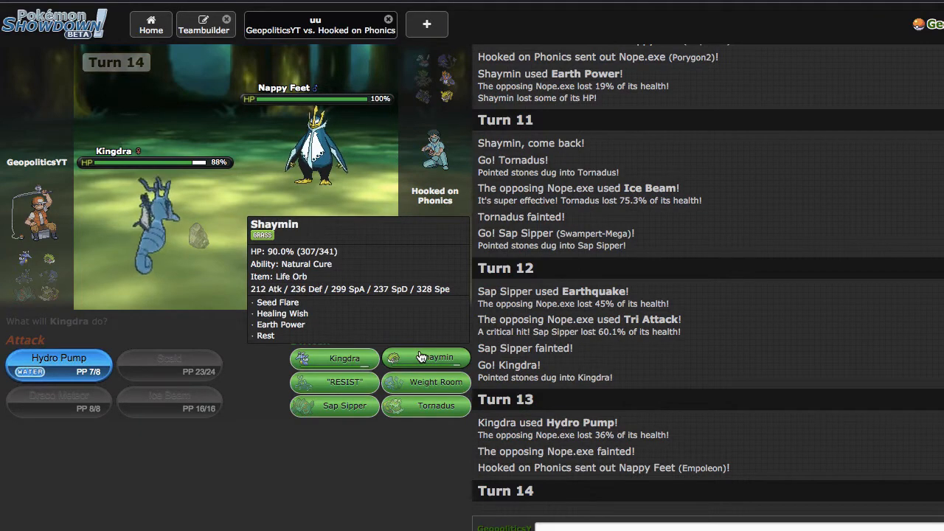
Step: Swap in Shaymin to use Seed Flare on Nappy Feet, then bring Kingdra back after Shaymin faints
click(59, 358)
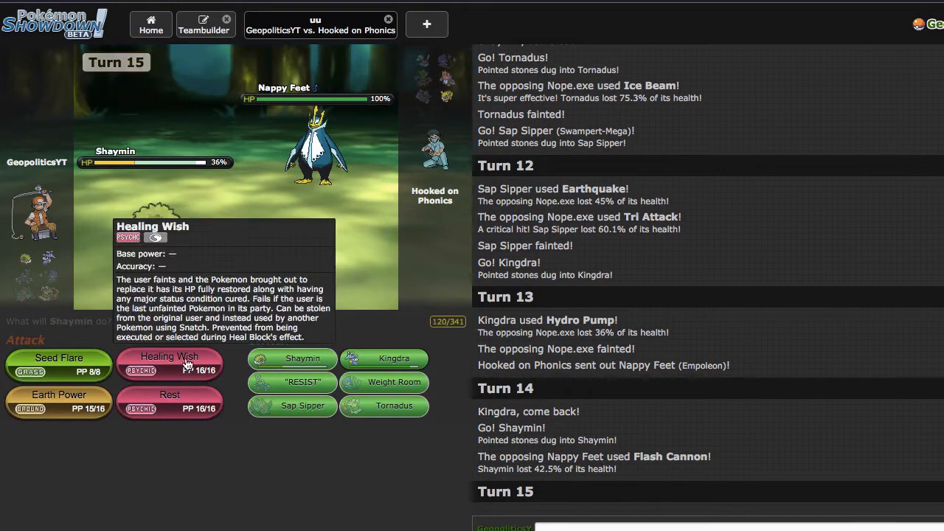
mouse_move(59, 368)
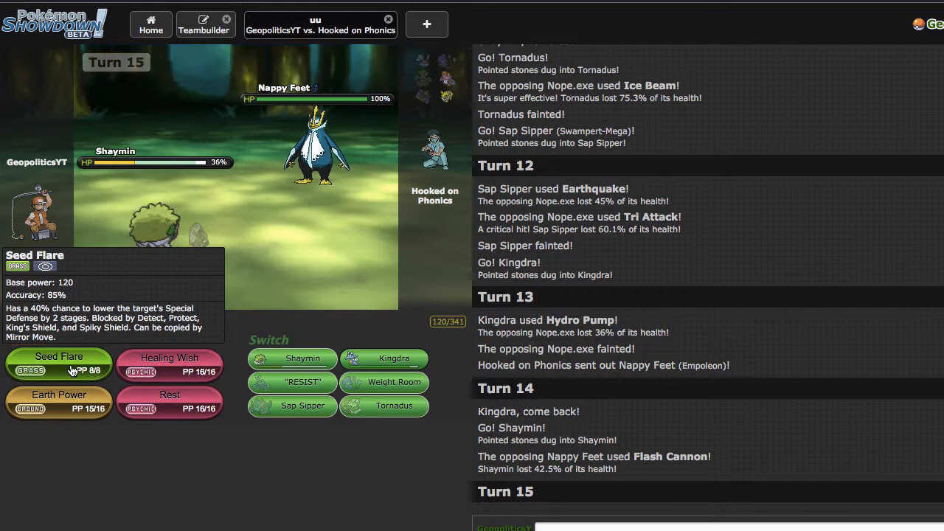
click(59, 361)
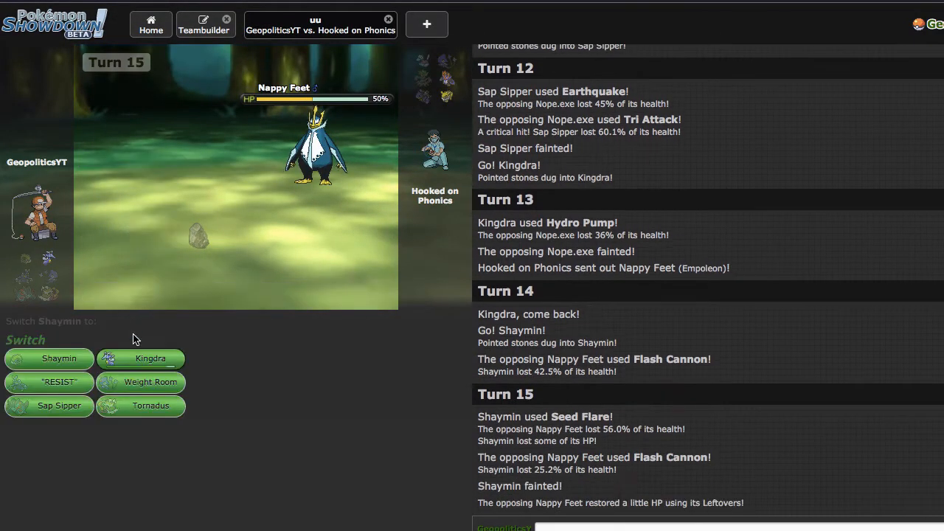
click(151, 358)
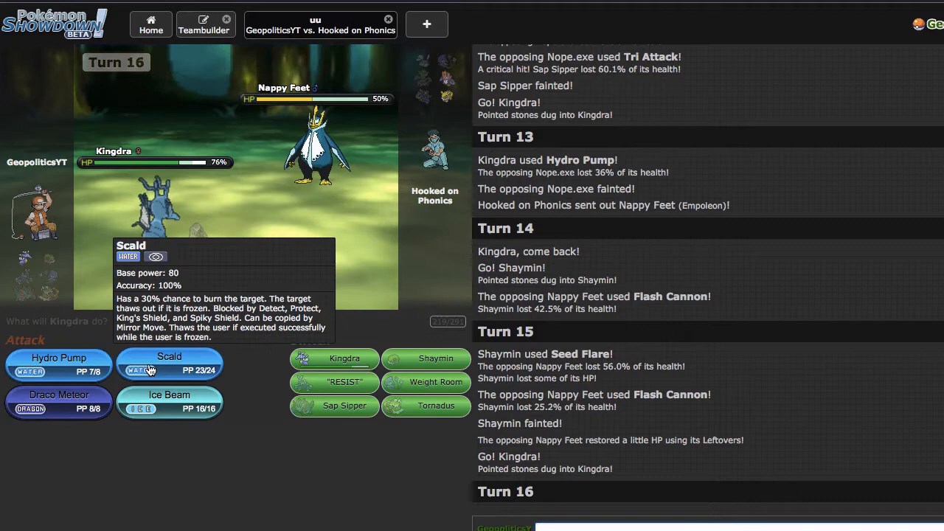
Step: Hit Empoleon with Kingdra's Scald each turn until it faints, then Scald the incoming Jolteon
click(168, 362)
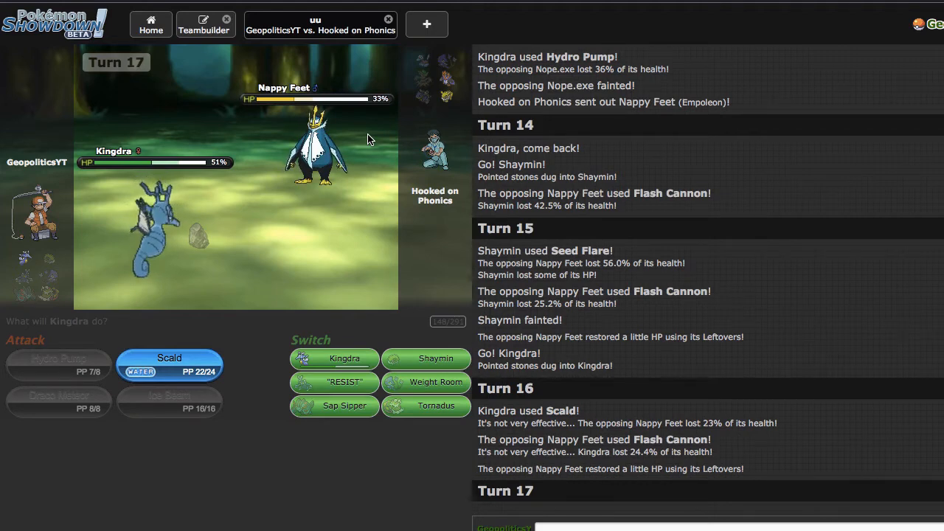
mouse_move(180, 360)
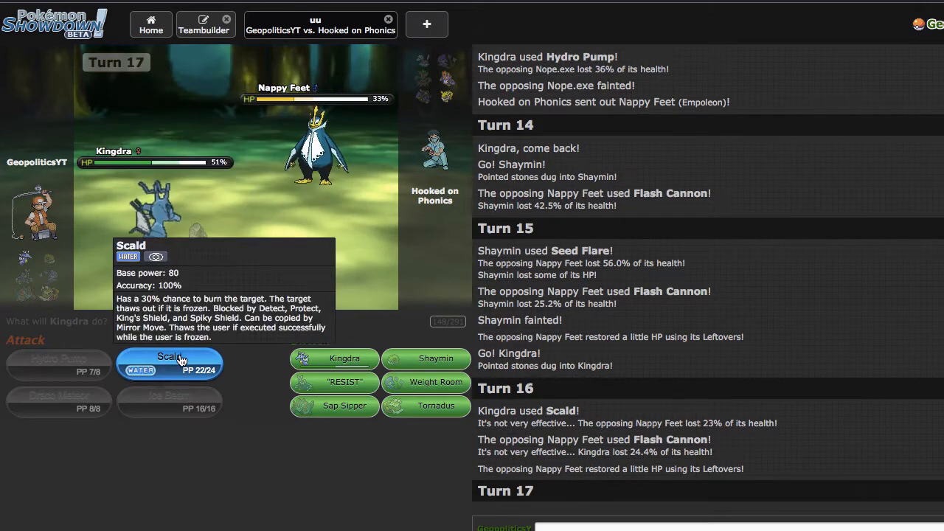
click(168, 362)
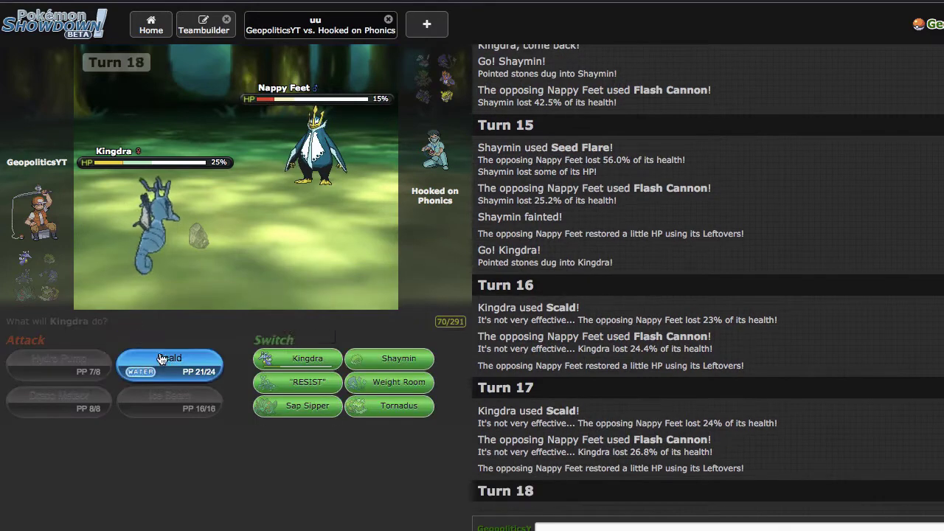
click(170, 365)
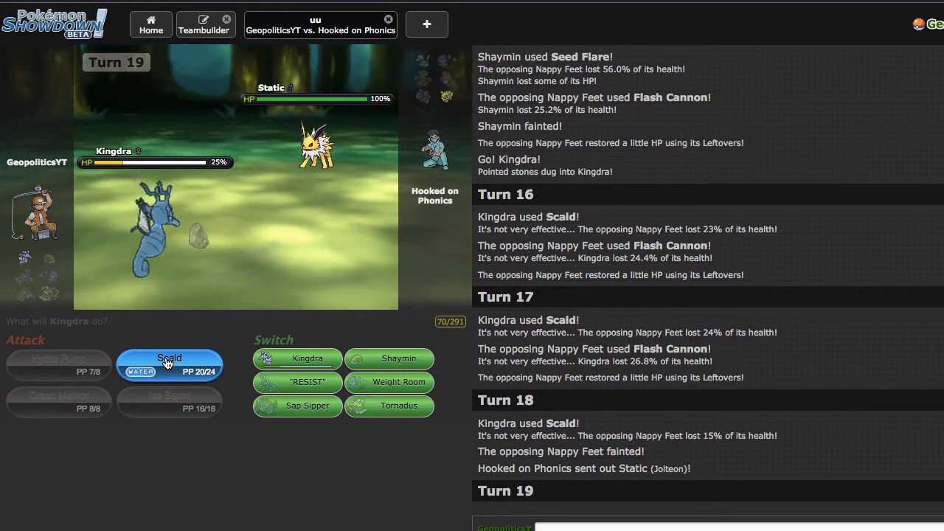
click(169, 363)
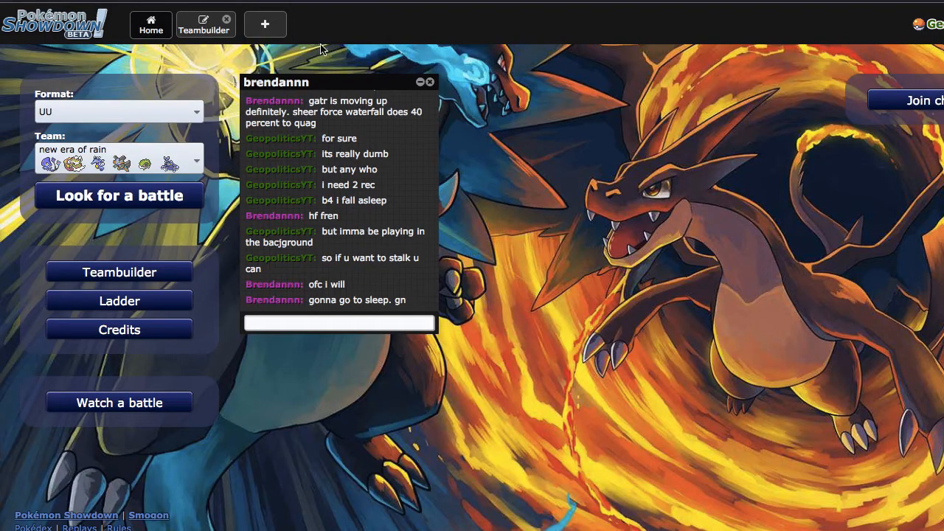
Step: Start searching for a new UU battle and close the private chat conversation
click(118, 195)
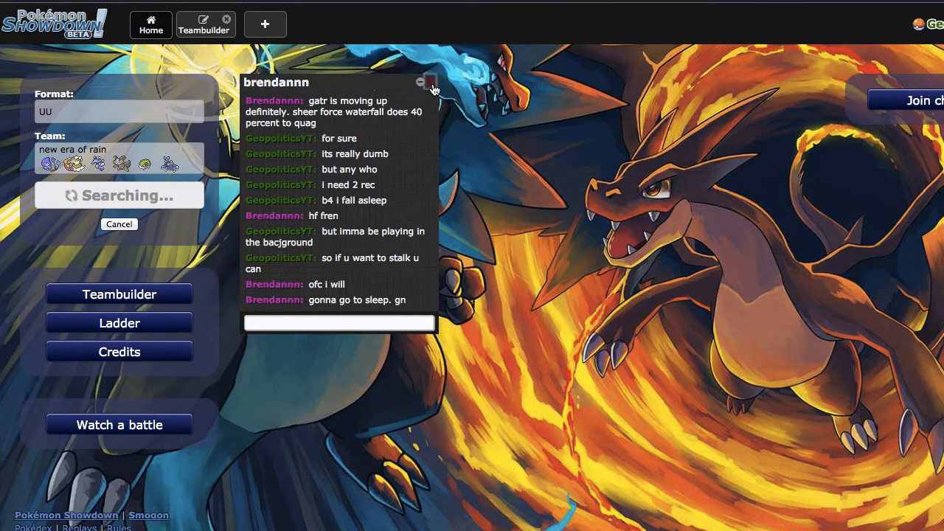
click(431, 83)
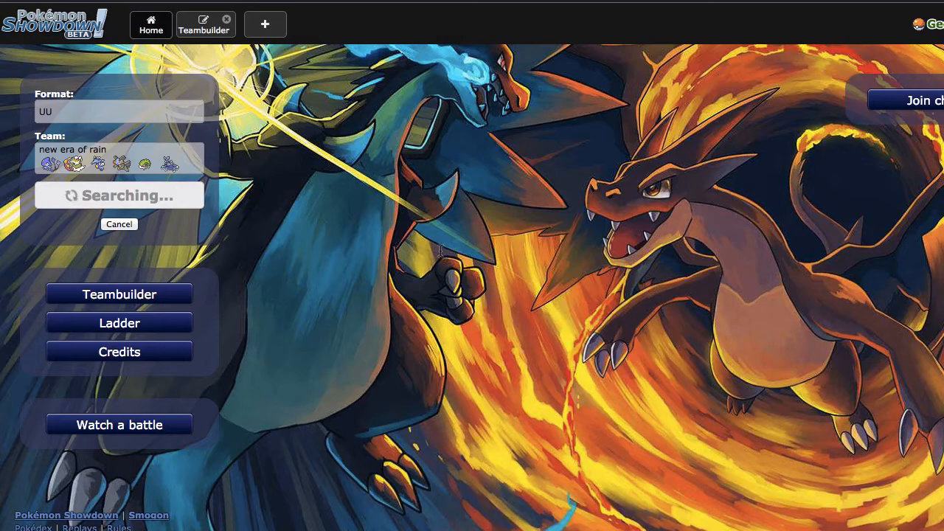
mouse_move(390, 209)
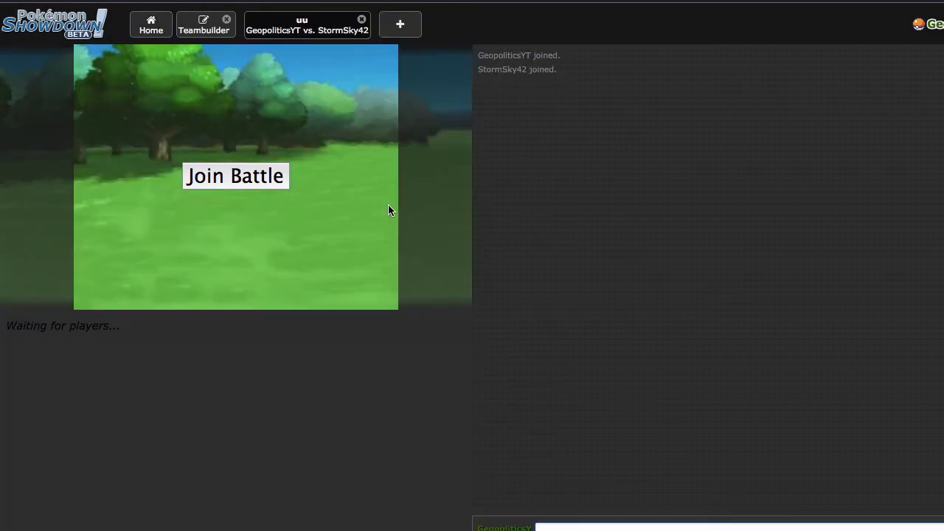
Step: Join the newly found rated UU battle and lead with Weight Room (Azelf)
click(235, 176)
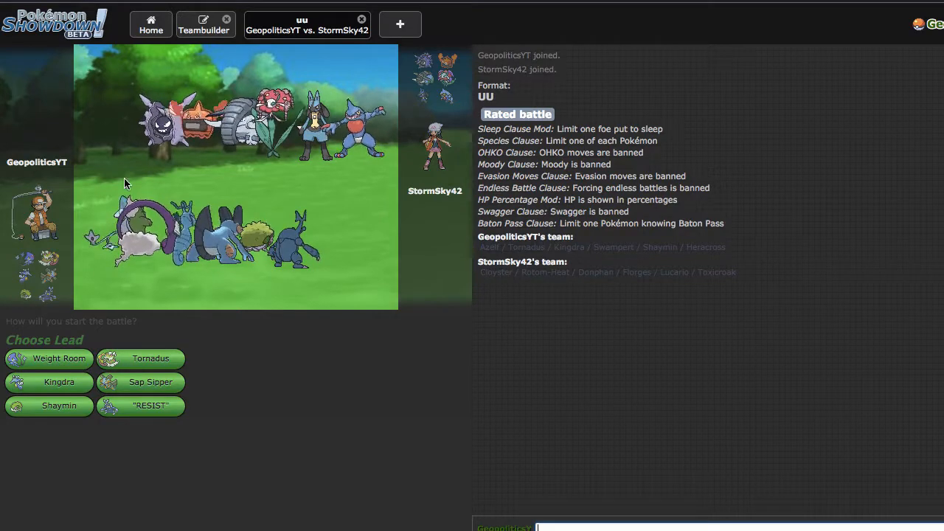
click(48, 359)
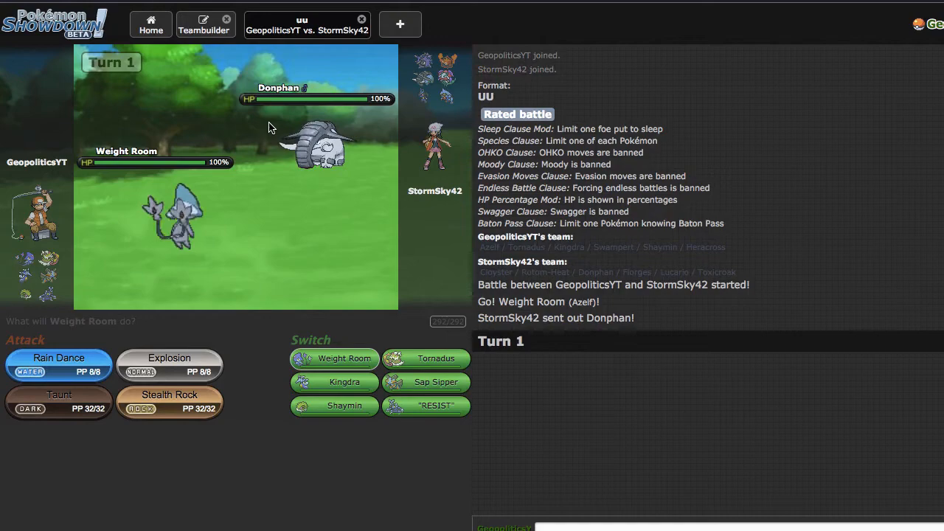
mouse_move(59, 363)
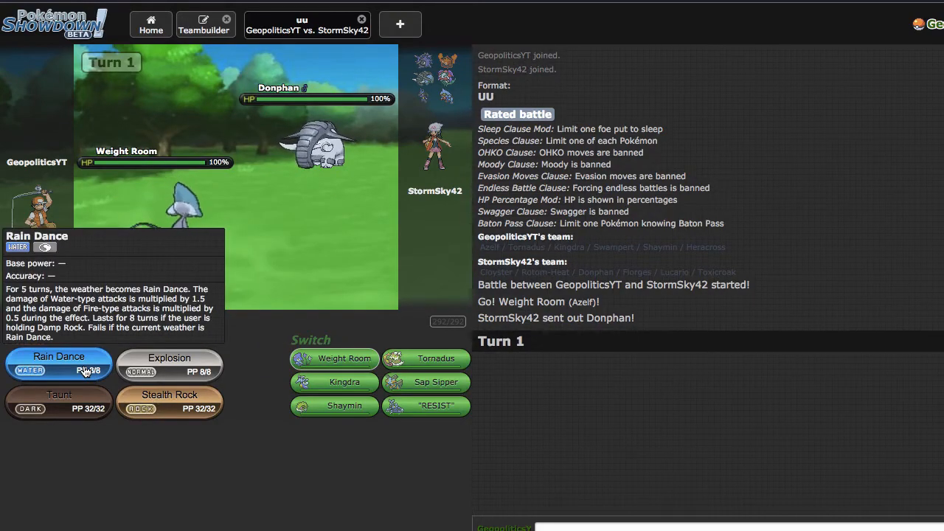
Step: Have Azelf use Rain Dance on turn 1, then commit to Explosion for turn 2
click(59, 363)
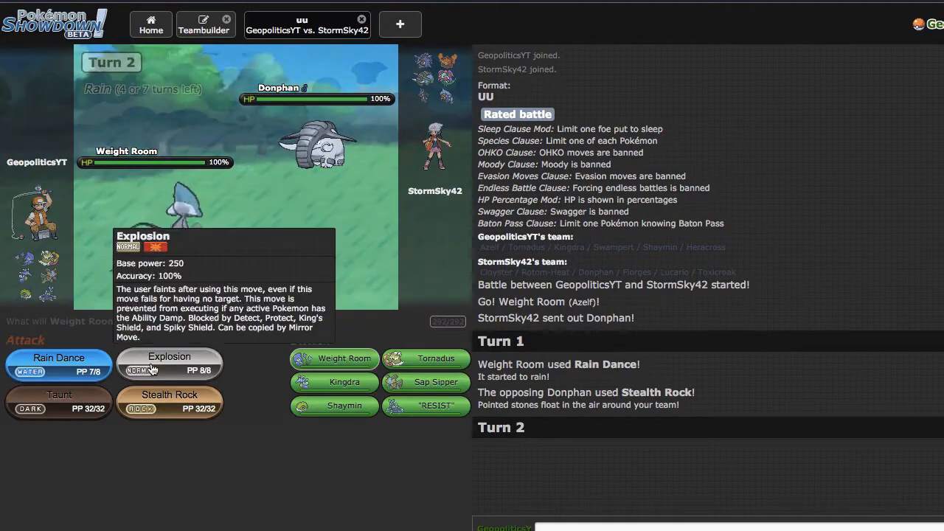
click(168, 364)
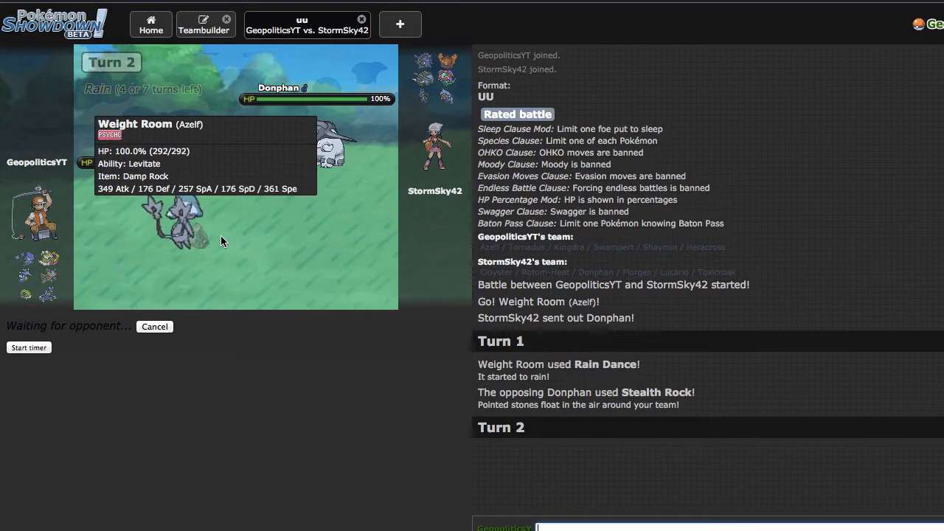
mouse_move(288, 227)
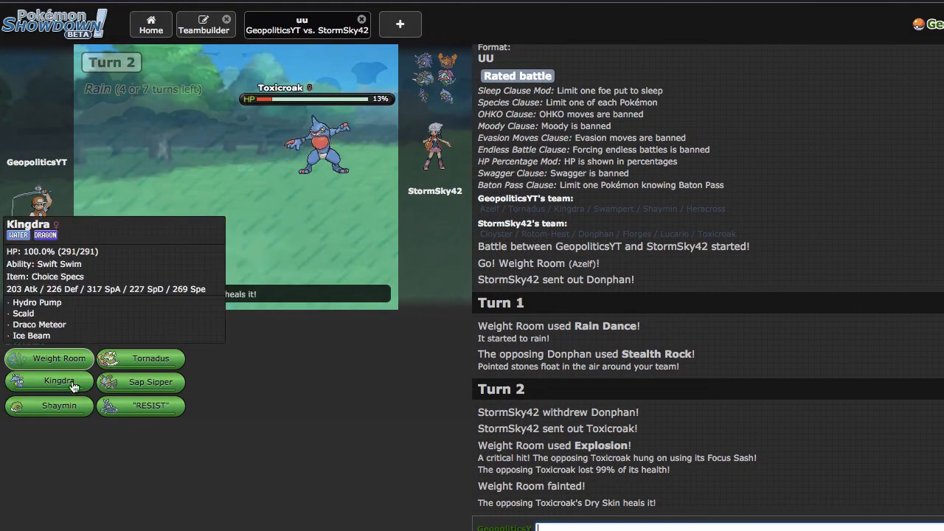
Step: Send Swampert in to replace the fainted Azelf
click(48, 380)
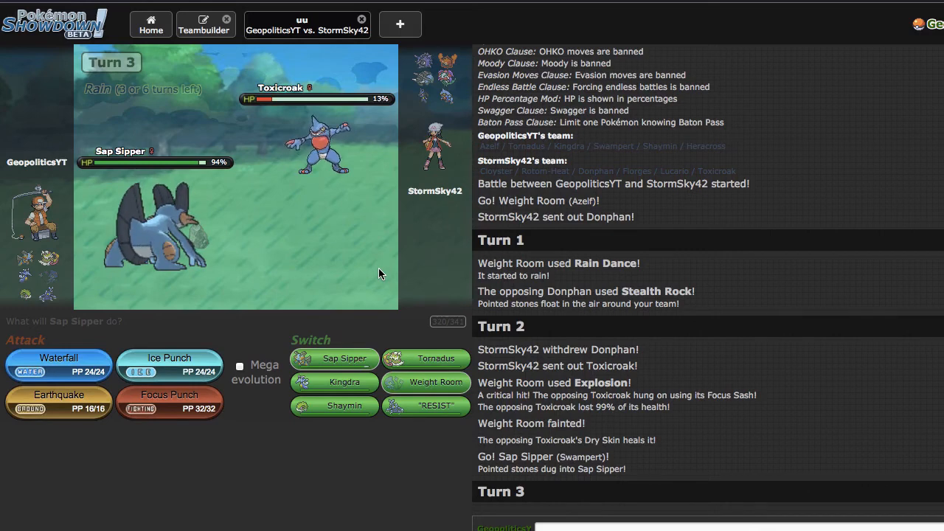
Step: Mega-evolve Swampert and lock in Earthquake against Toxicroak for turn 3
click(239, 366)
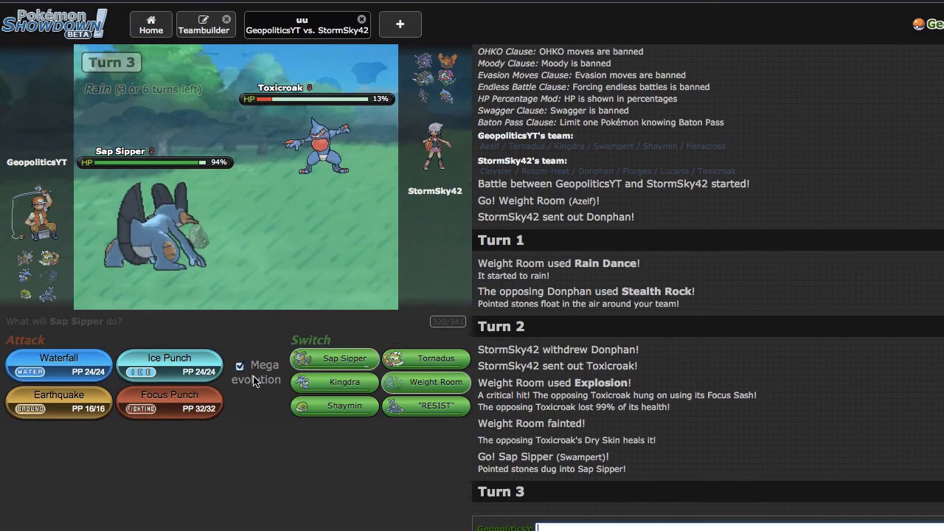
mouse_move(81, 416)
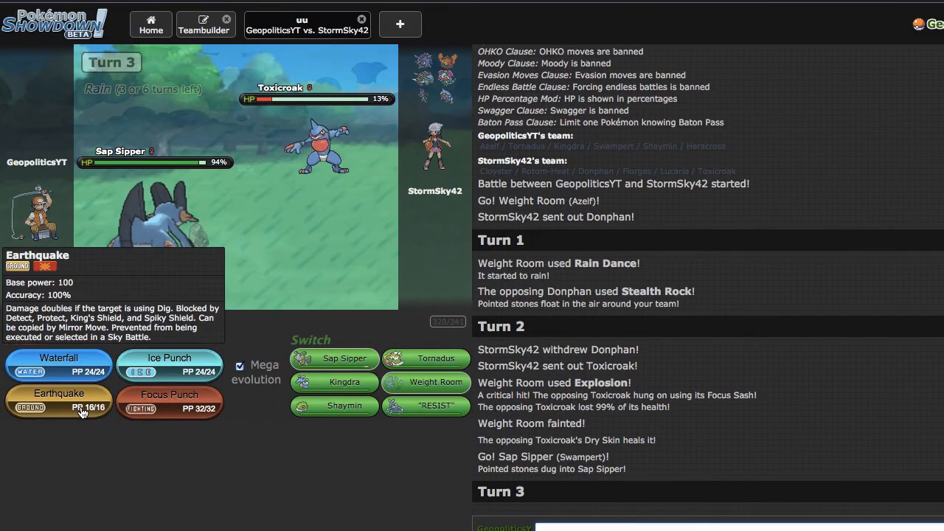
click(59, 395)
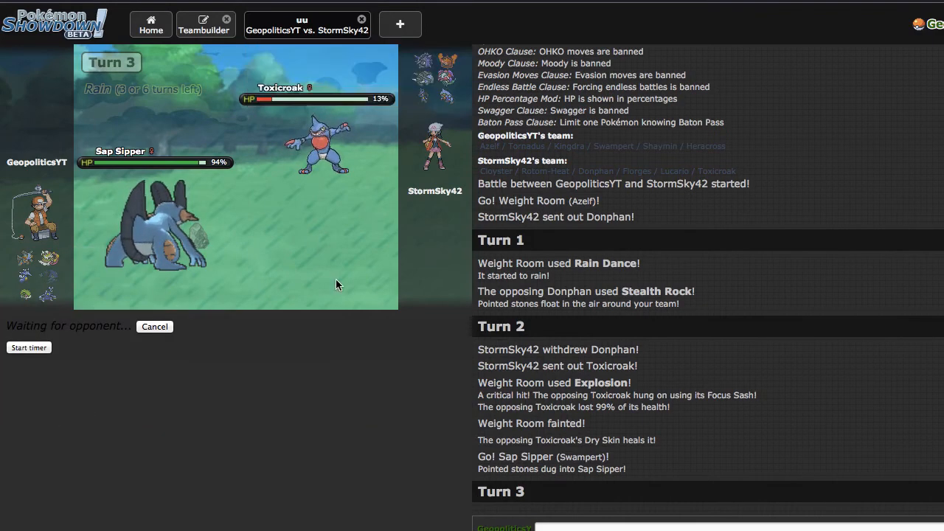